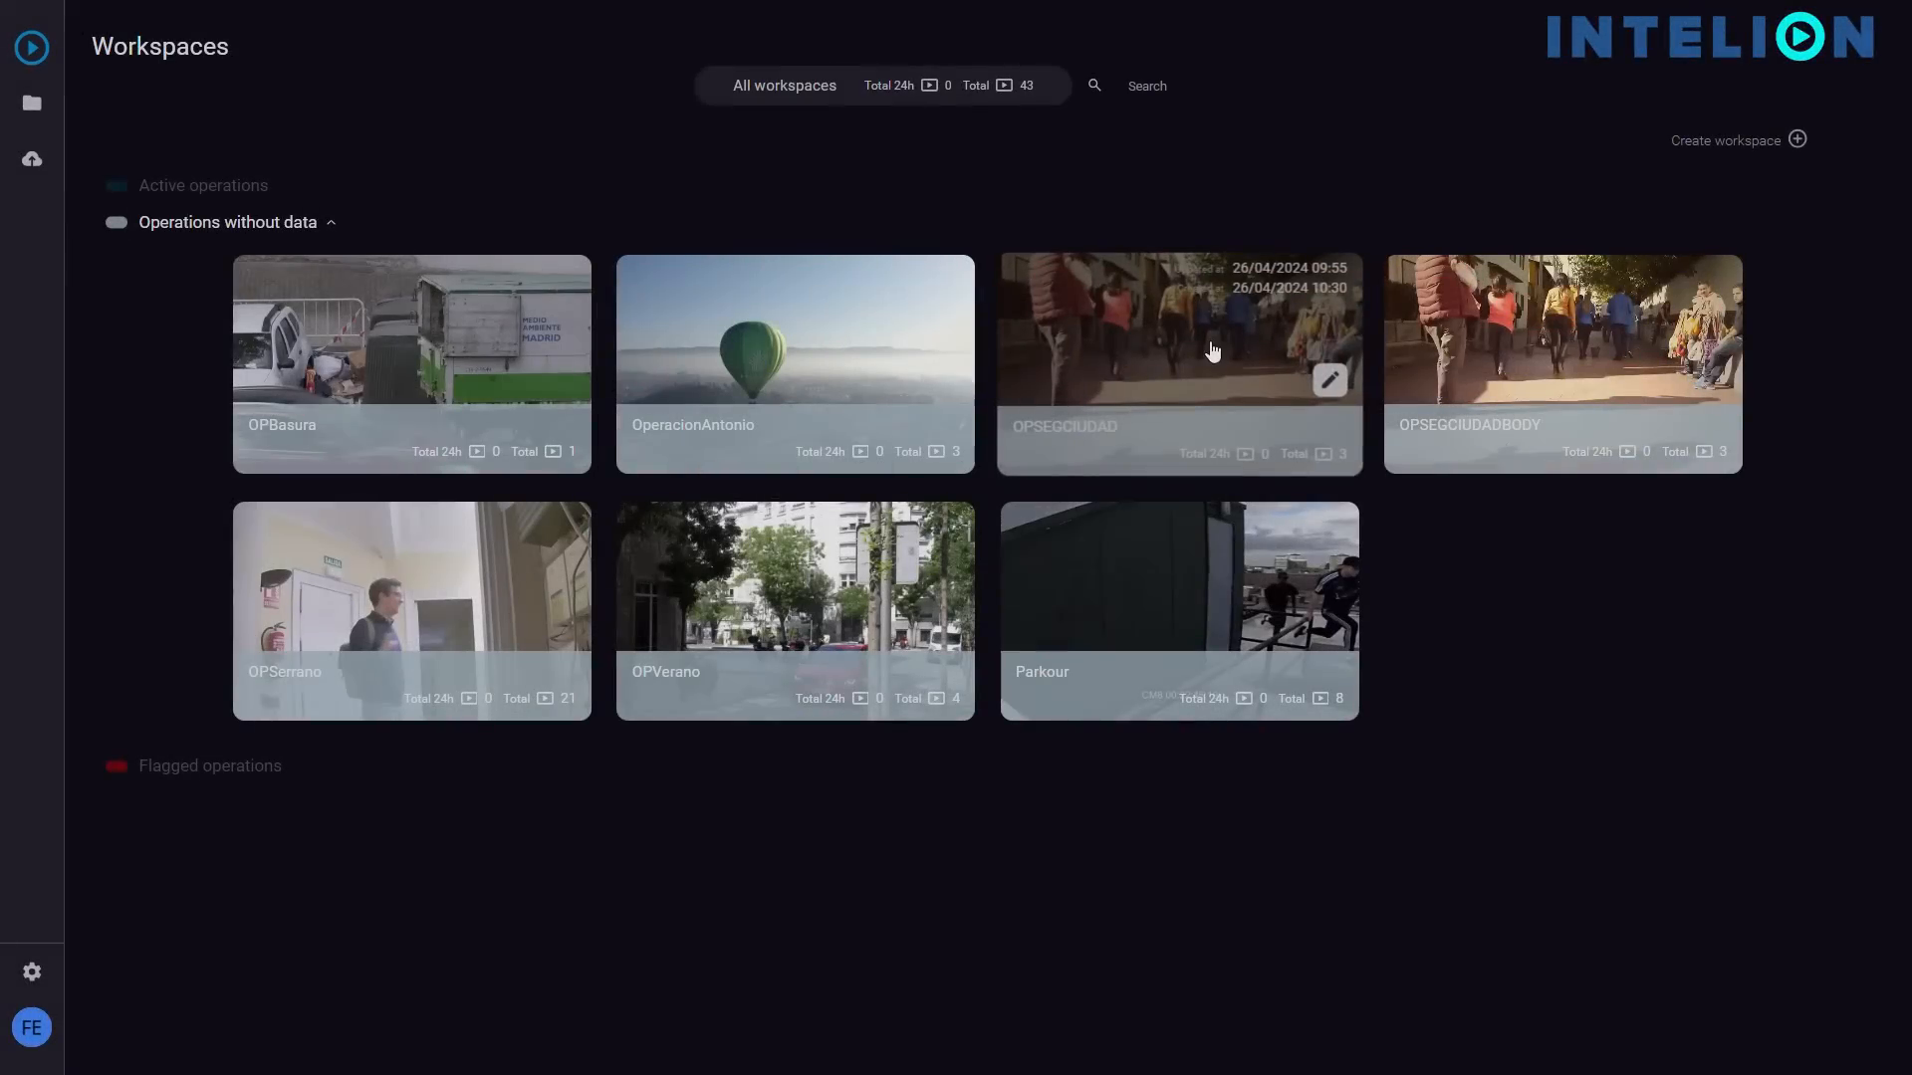
- Open the OPSEGCIUDAD operation card from the Workspaces overview
left_click(1178, 364)
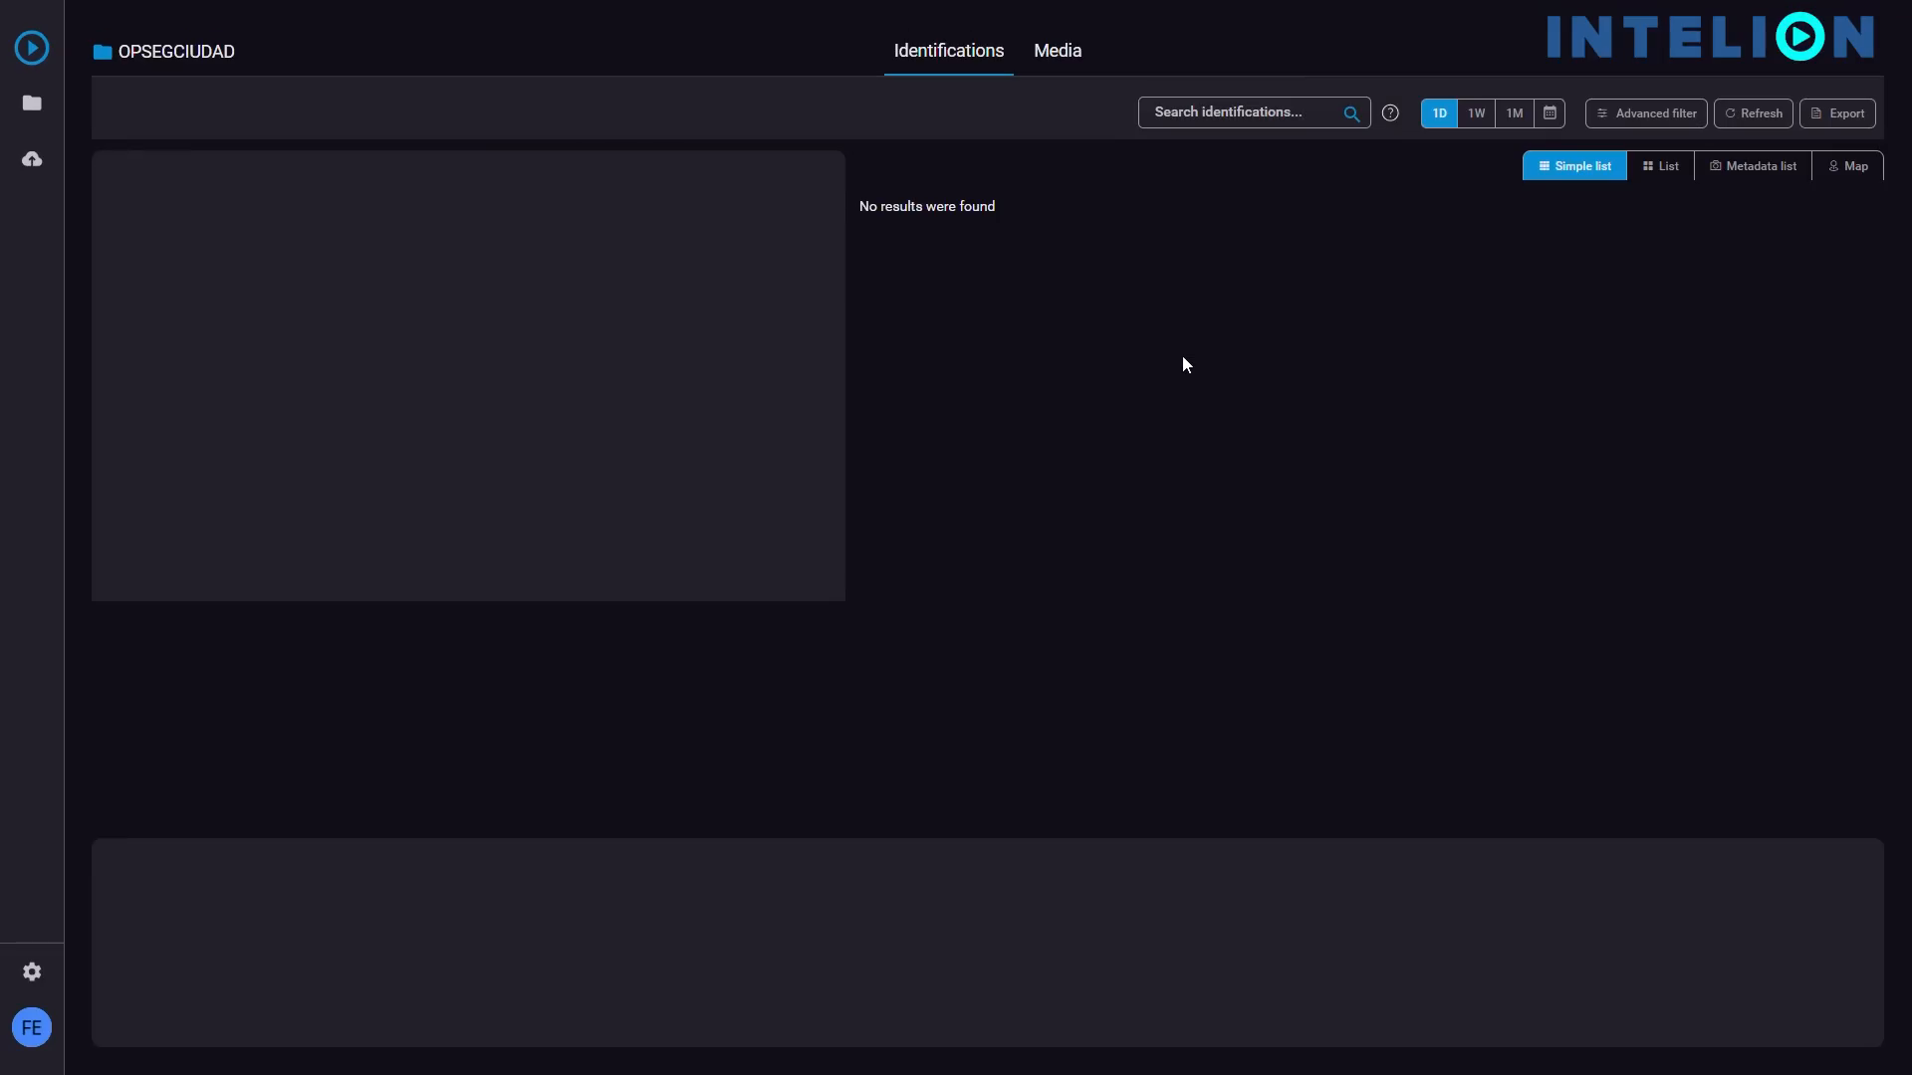
- Widen detections to the last 60 days and add Person to the timeline filter
left_click(1548, 113)
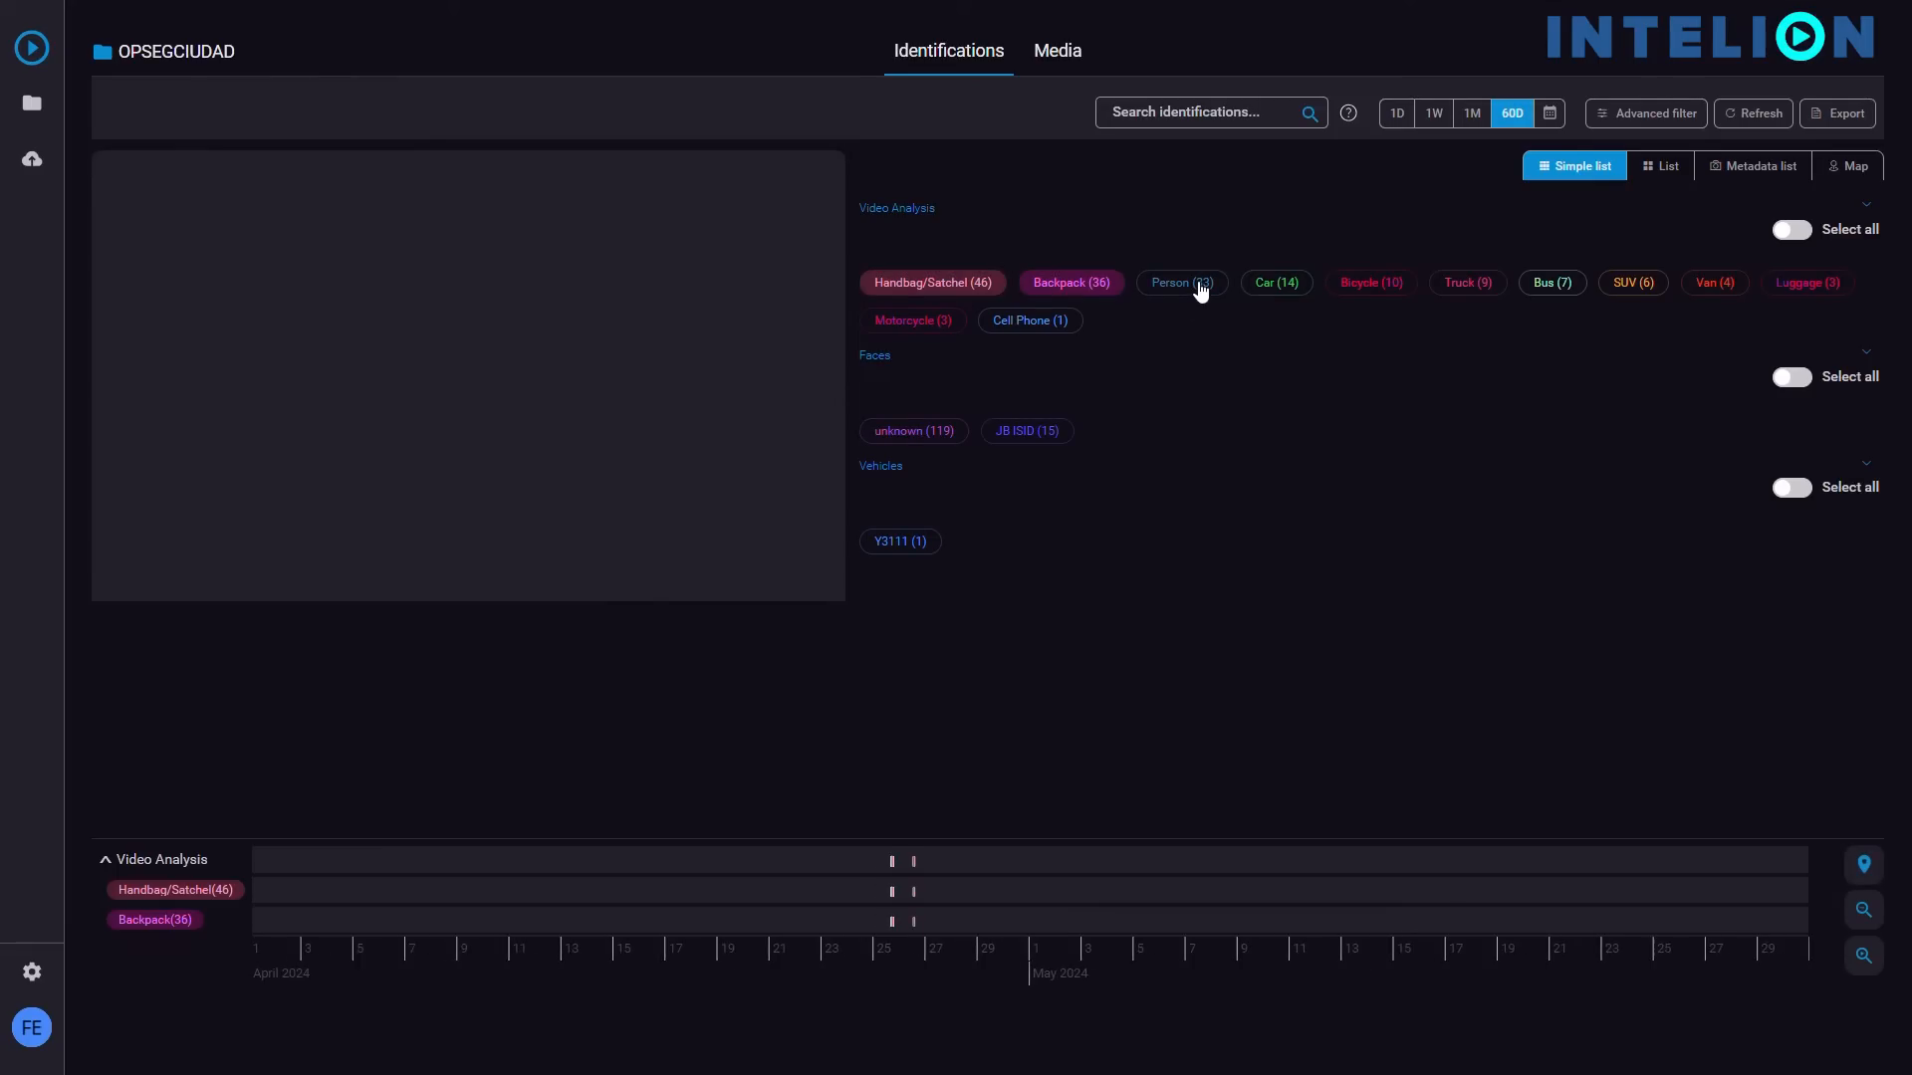
left_click(1179, 282)
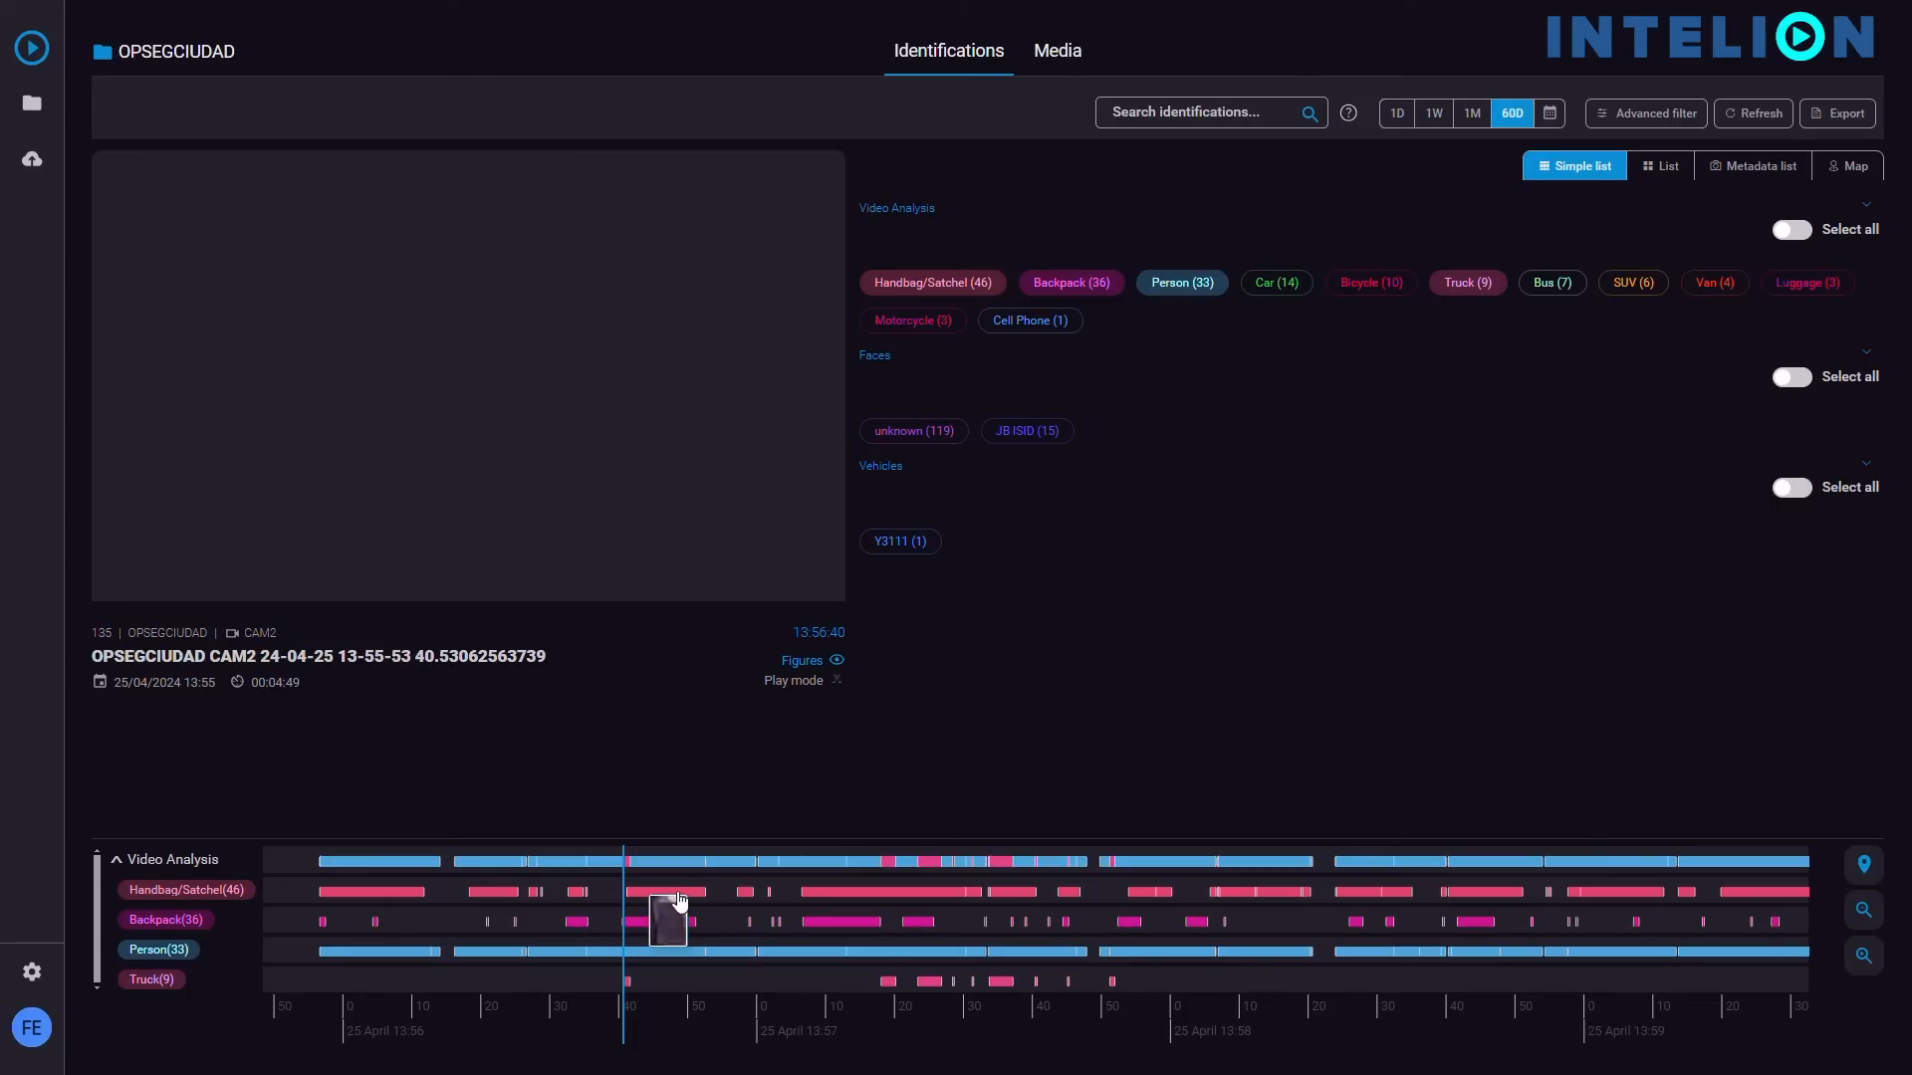
- Jump the video to three detection moments, then show the identifications table
left_click(665, 914)
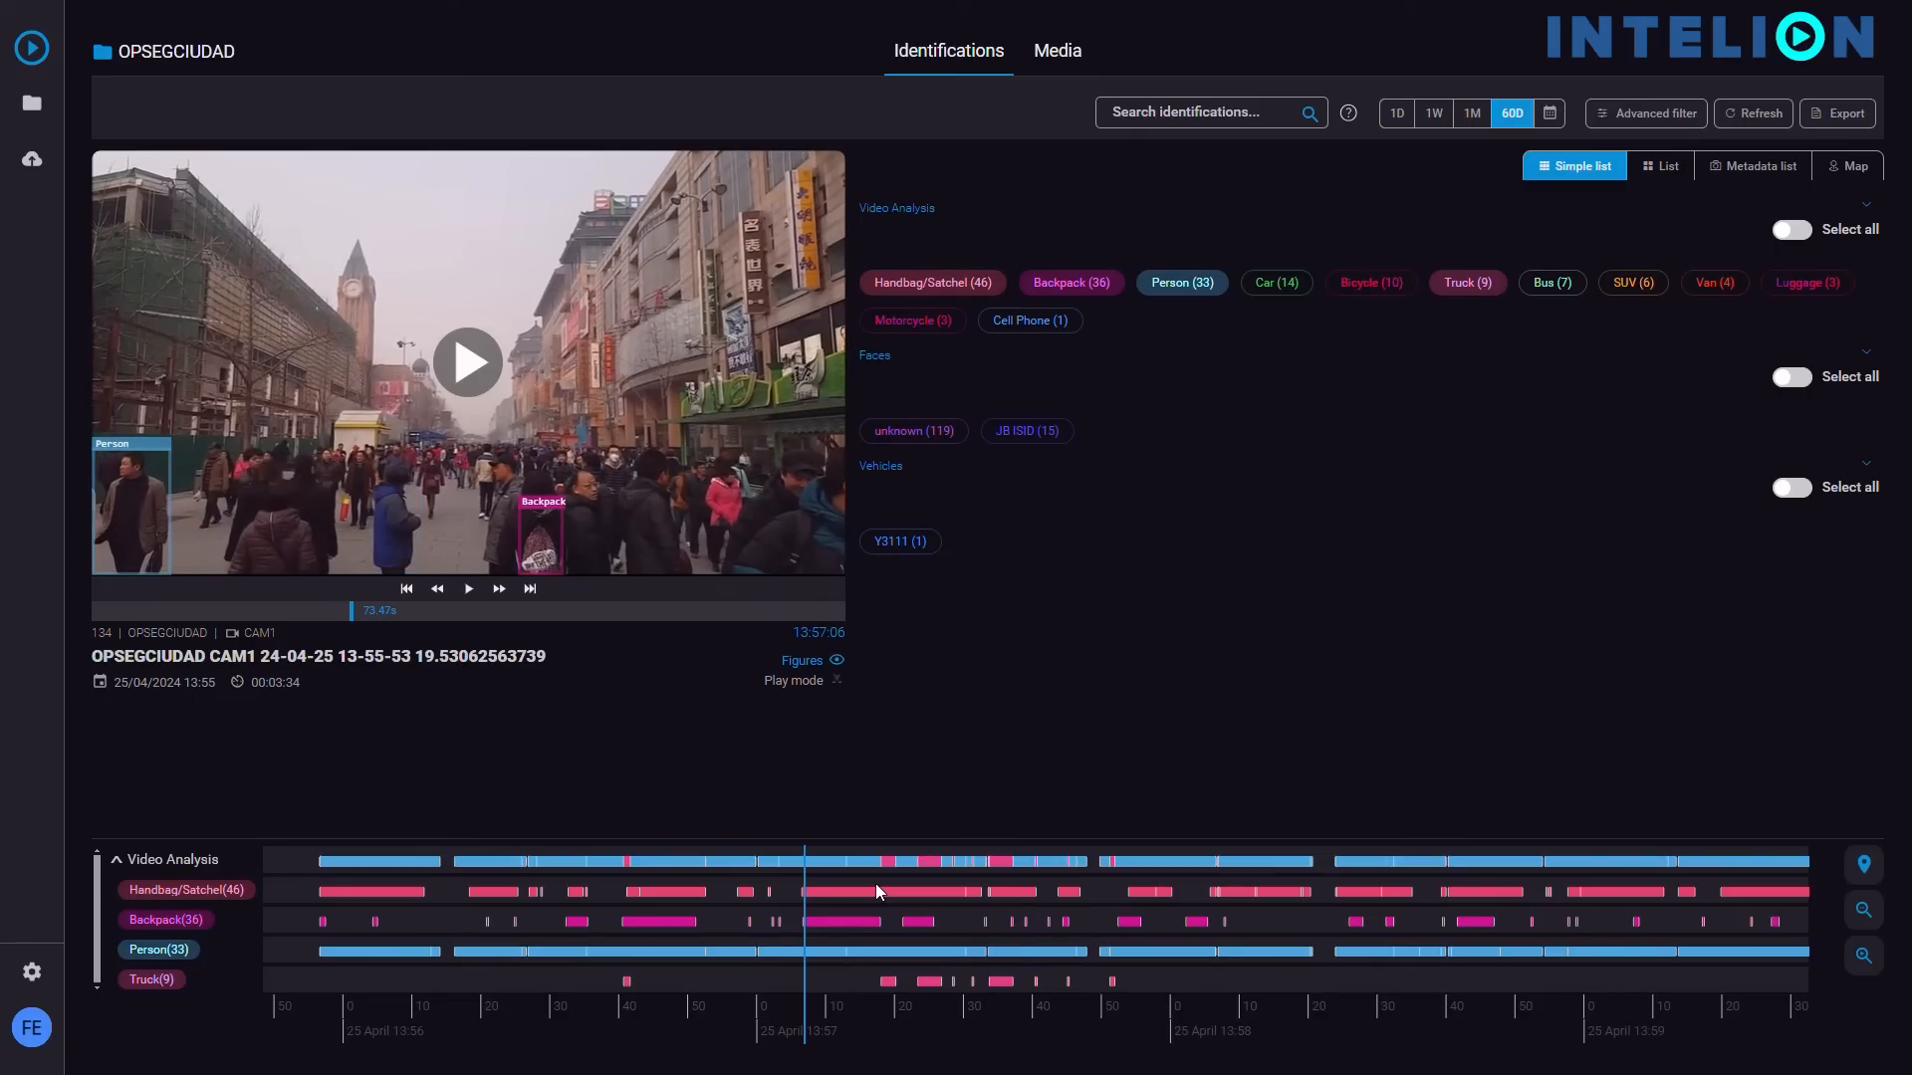
left_click(989, 891)
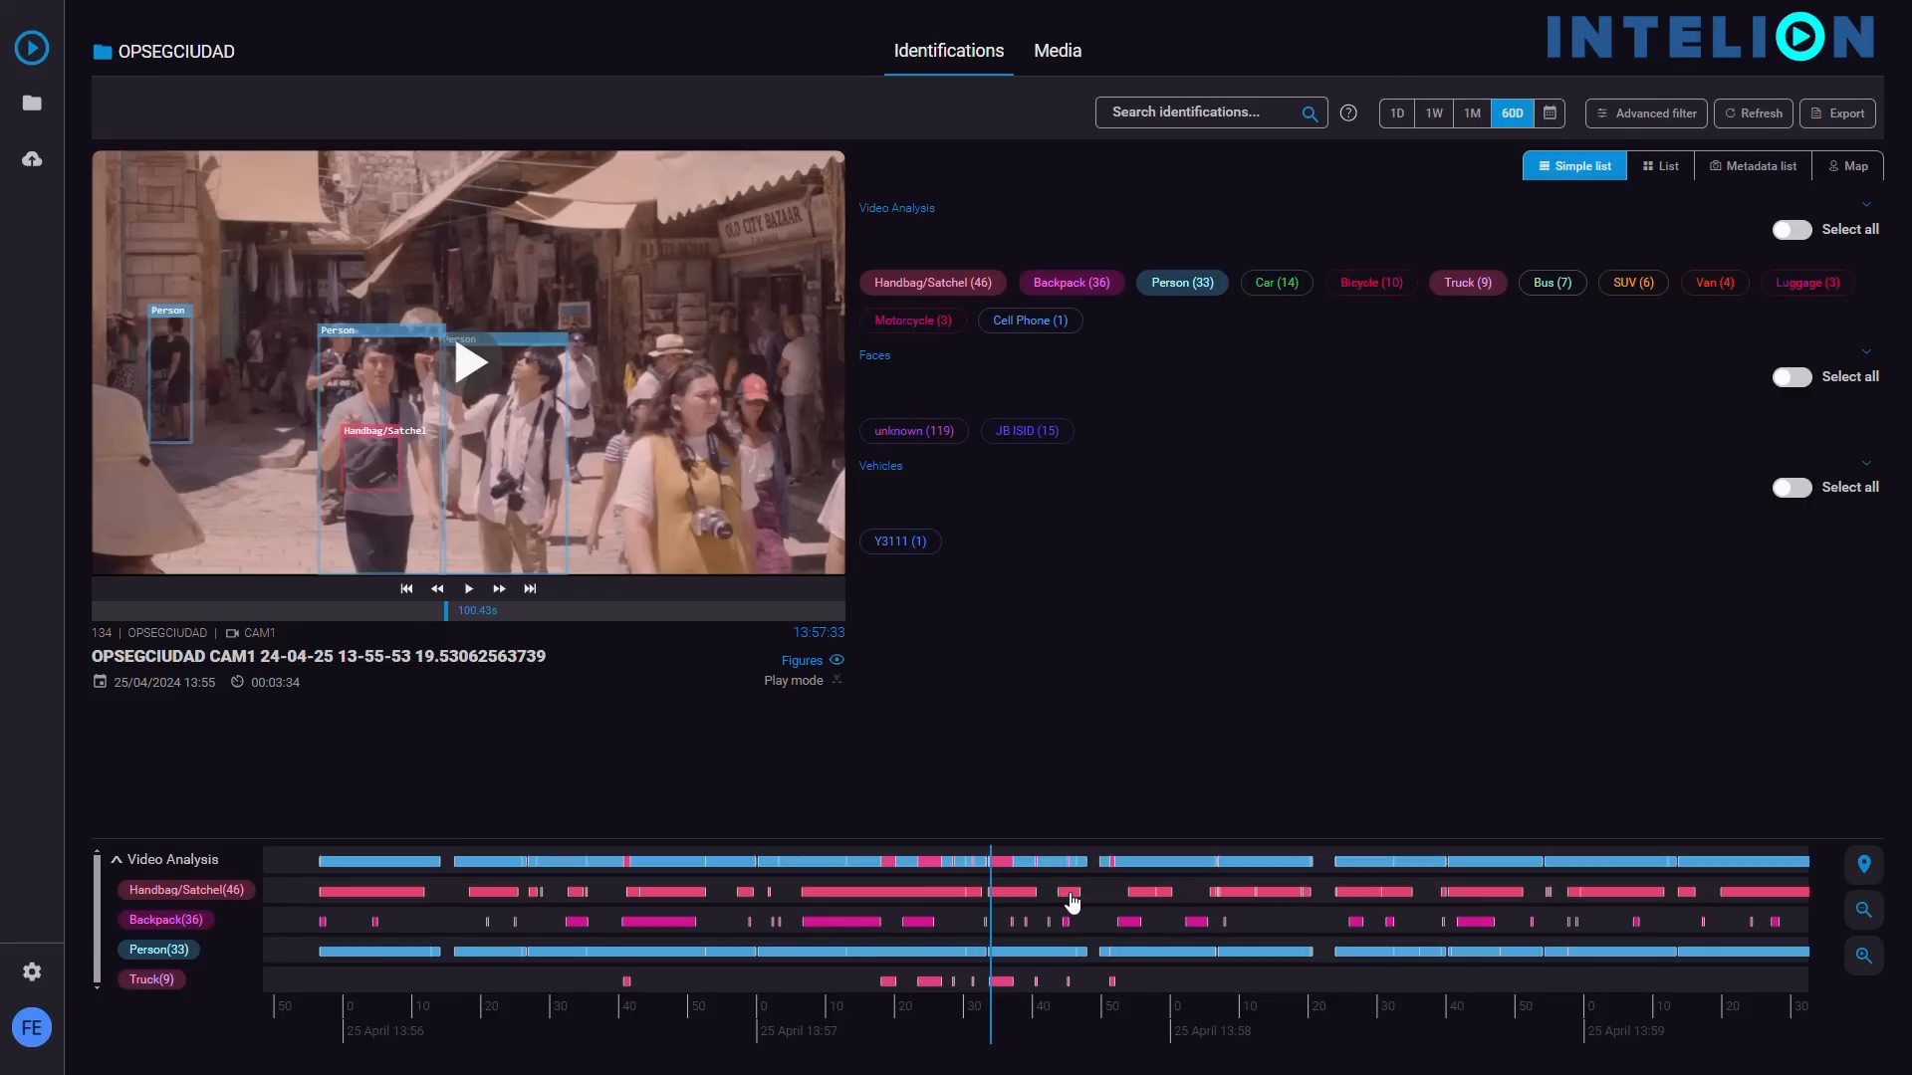
left_click(1059, 890)
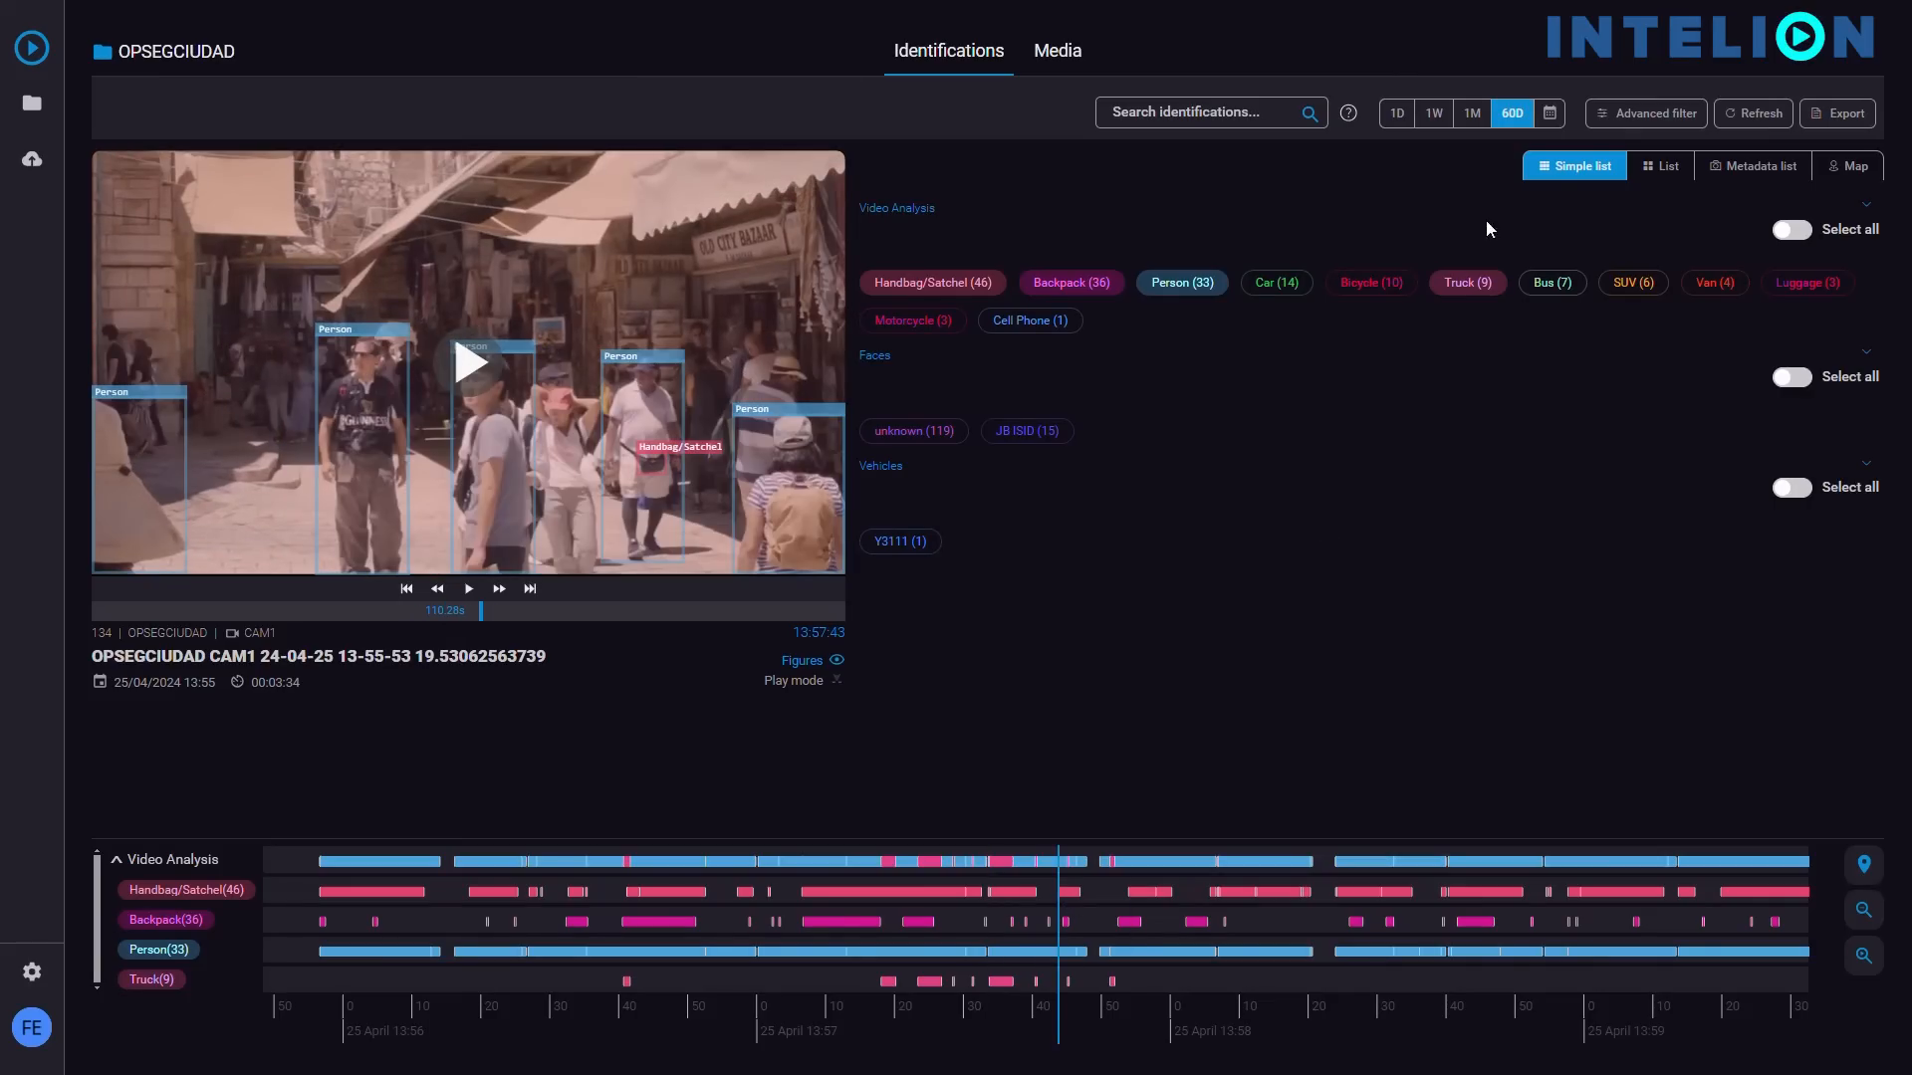
left_click(1664, 165)
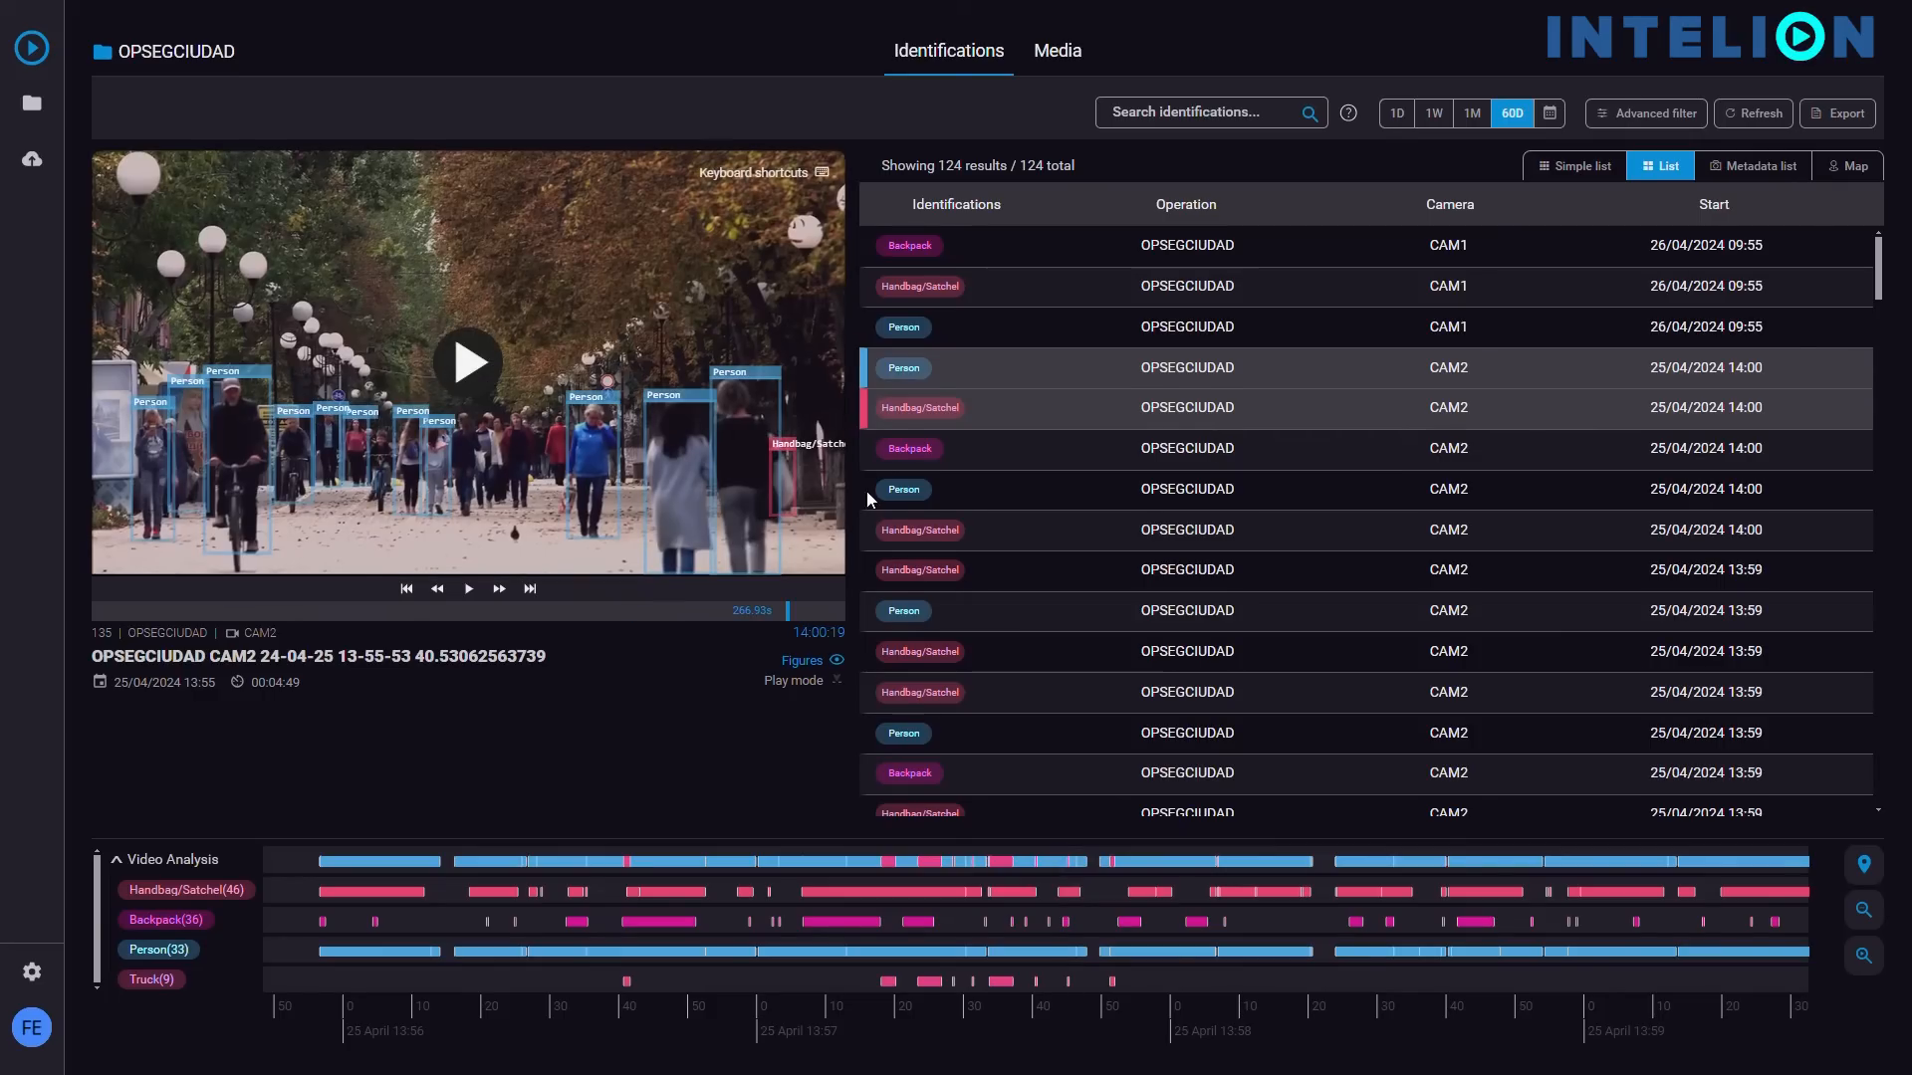
mouse_move(1213, 537)
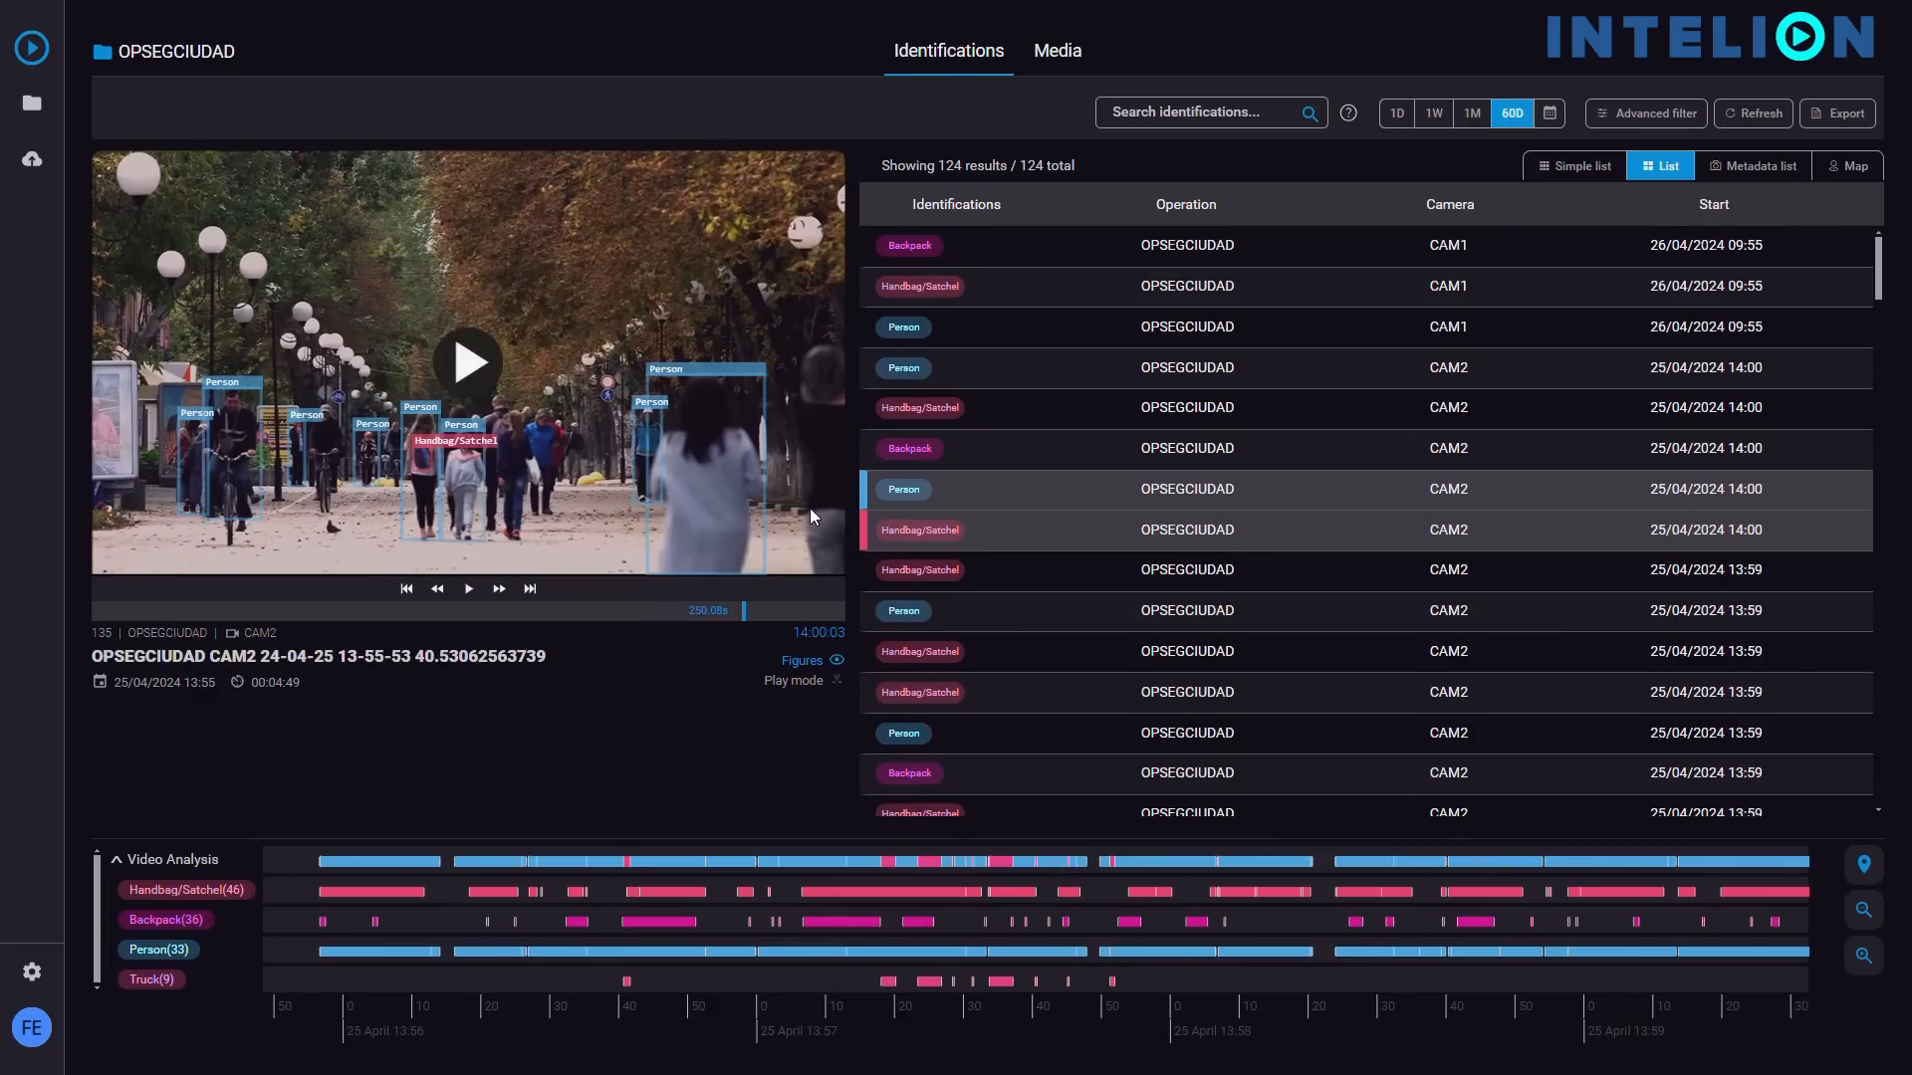
- Scroll the 124-row identifications table, then switch to detection thumbnails
scroll("down", 3)
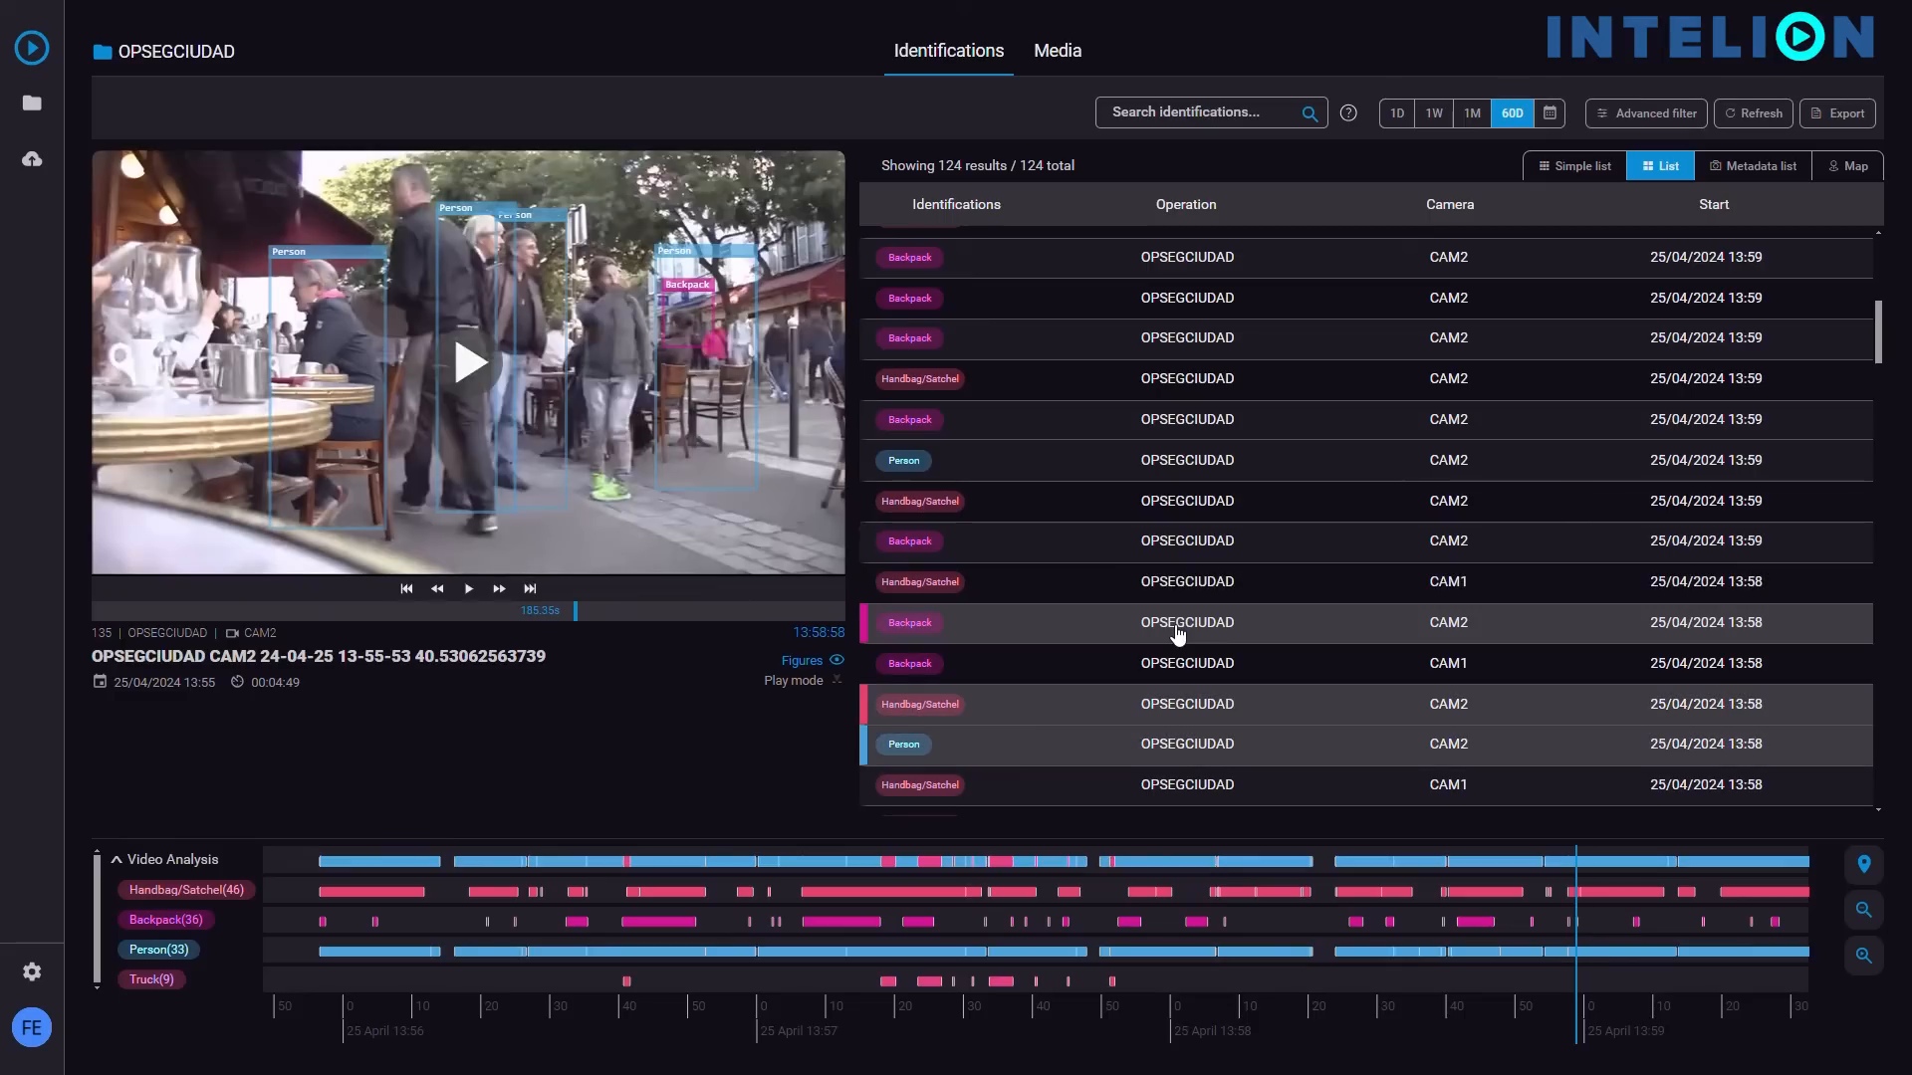
mouse_move(726, 390)
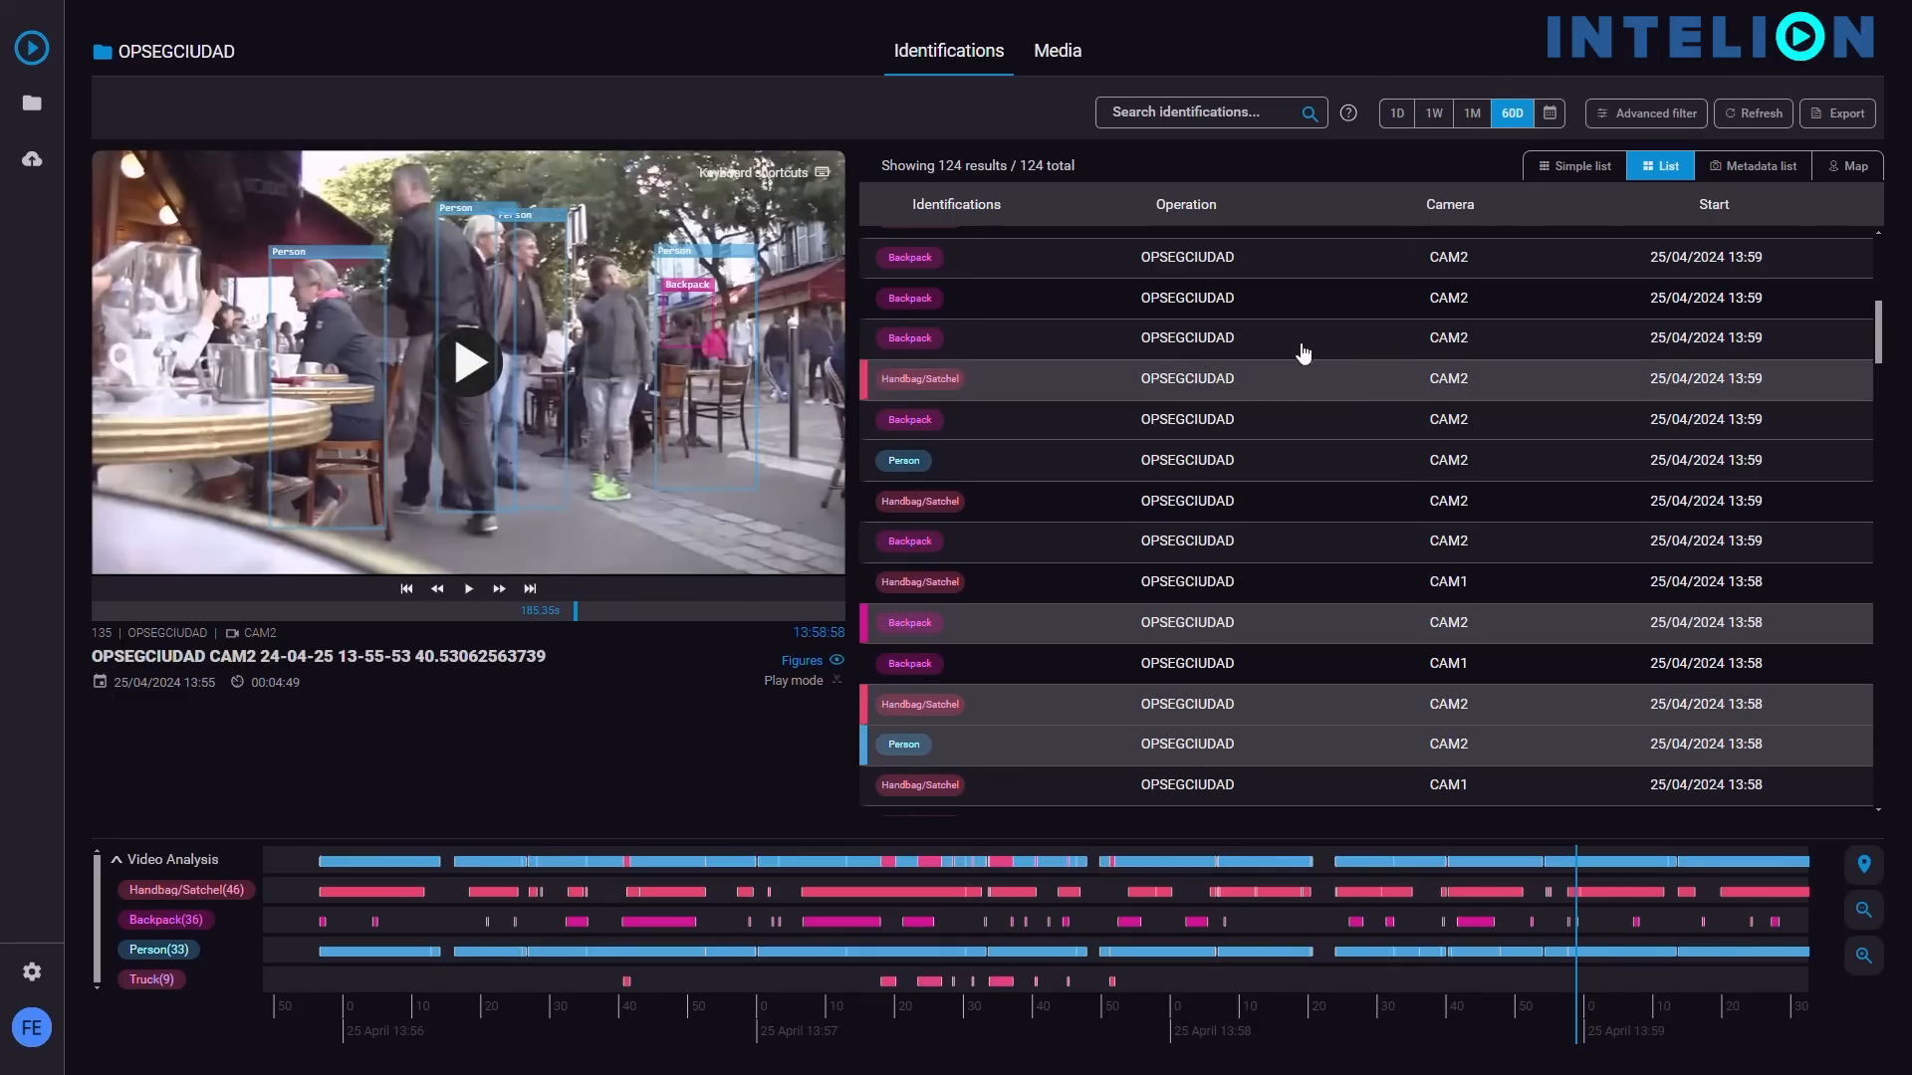
left_click(1754, 166)
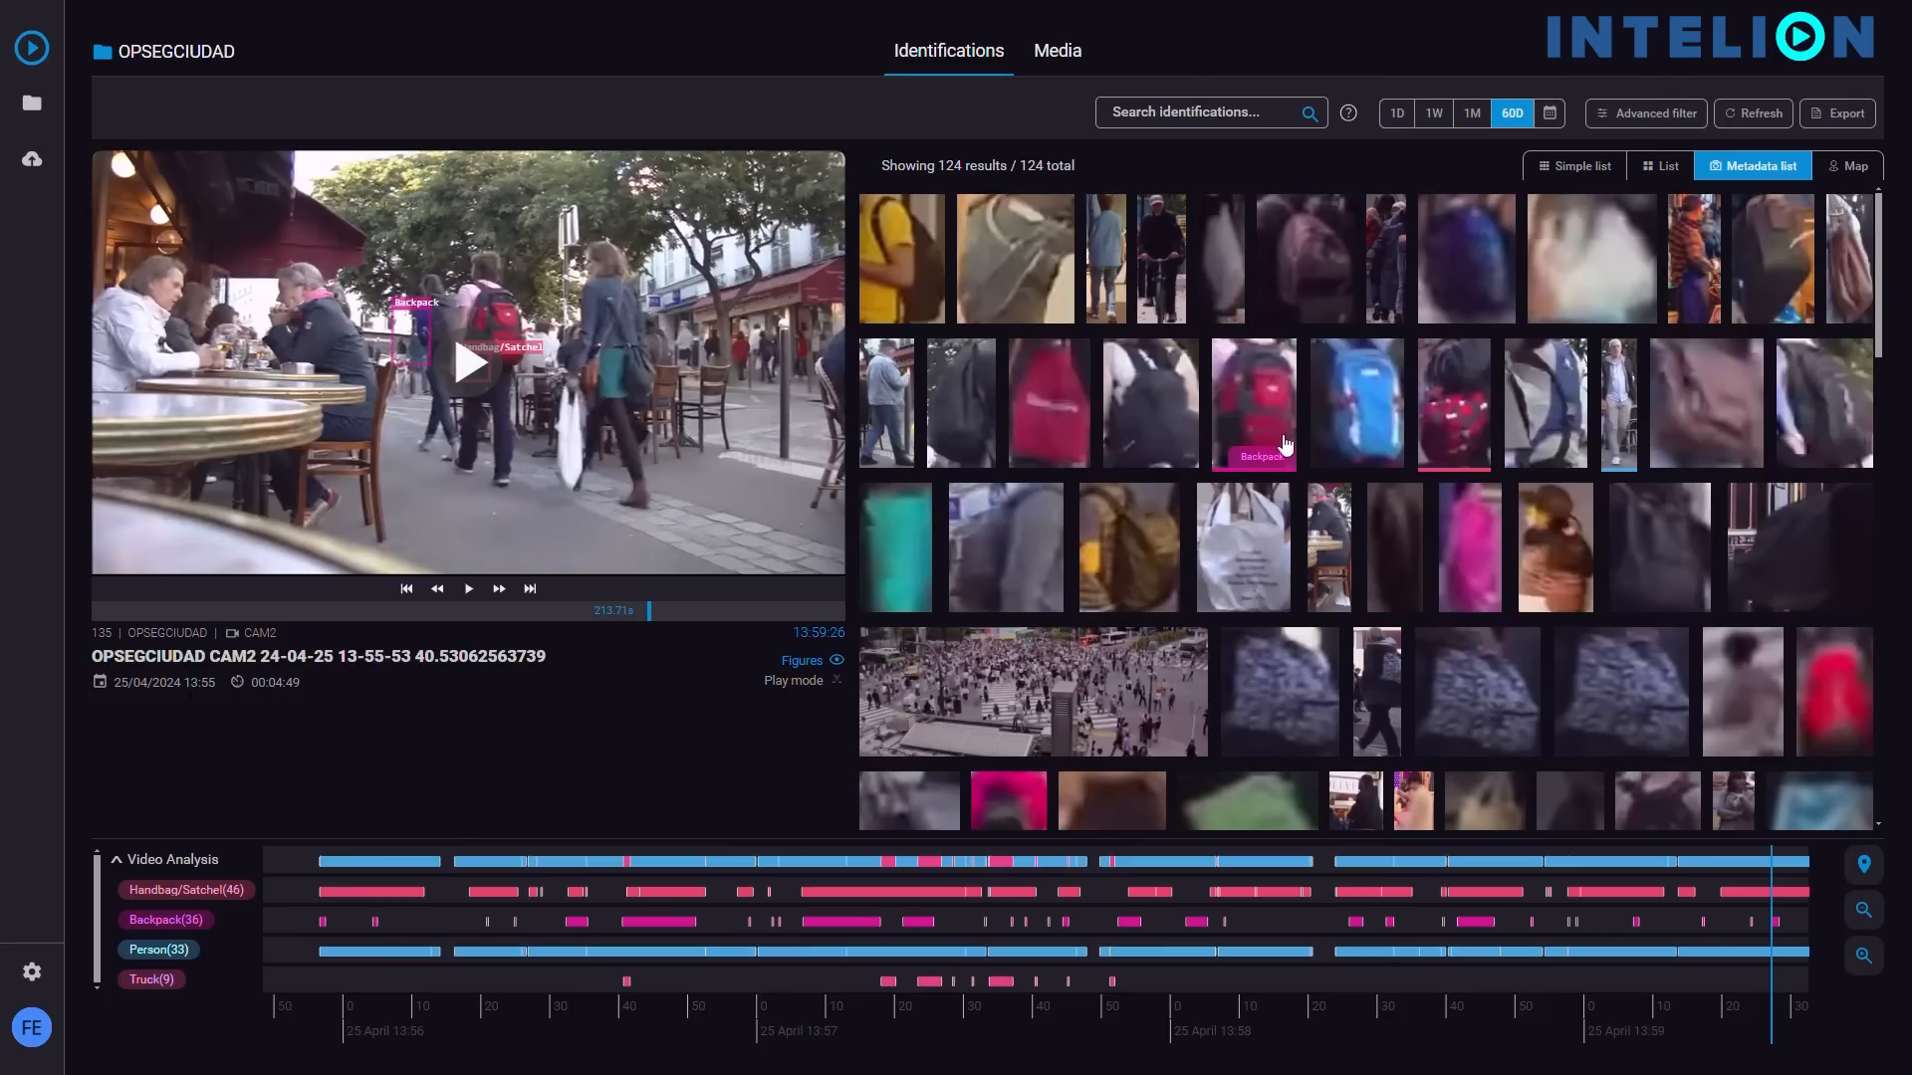
- Play a backpack detection from the thumbnails and map the detection locations
scroll("down", 3)
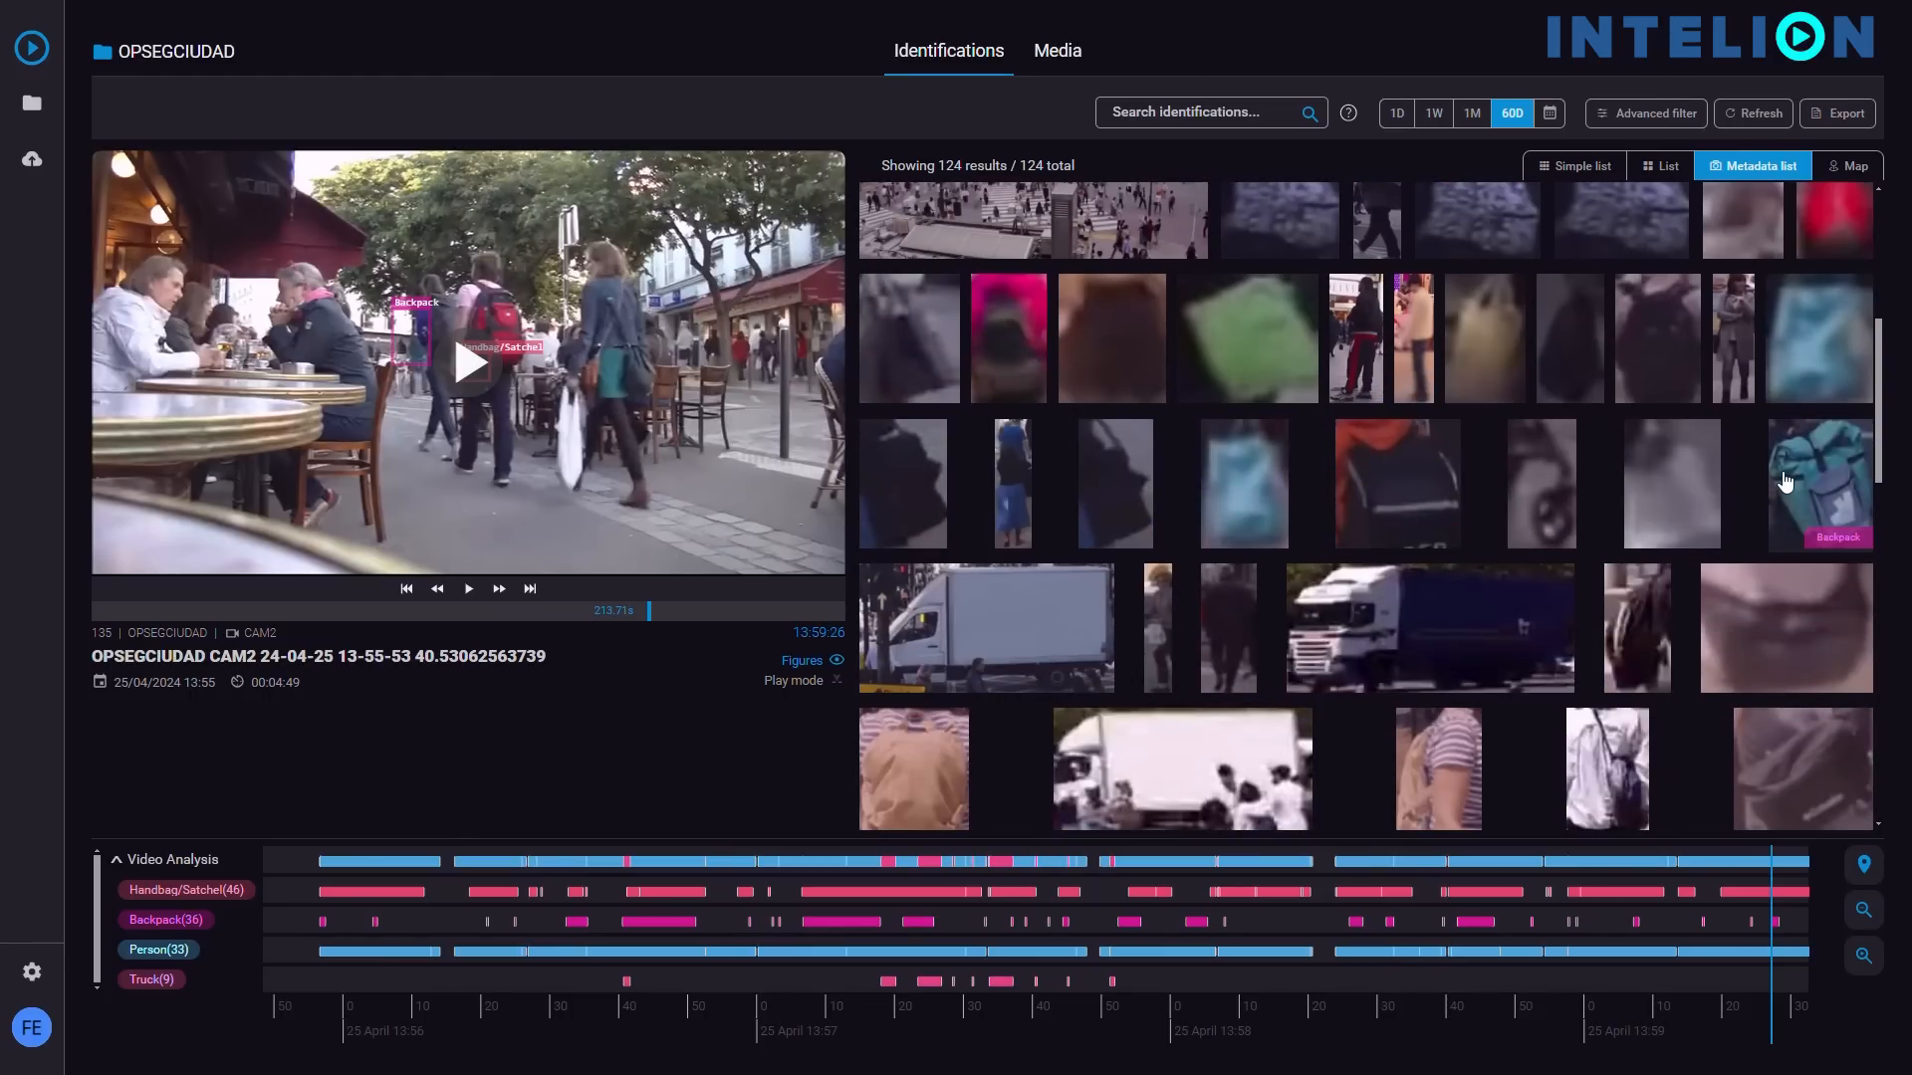
left_click(1113, 868)
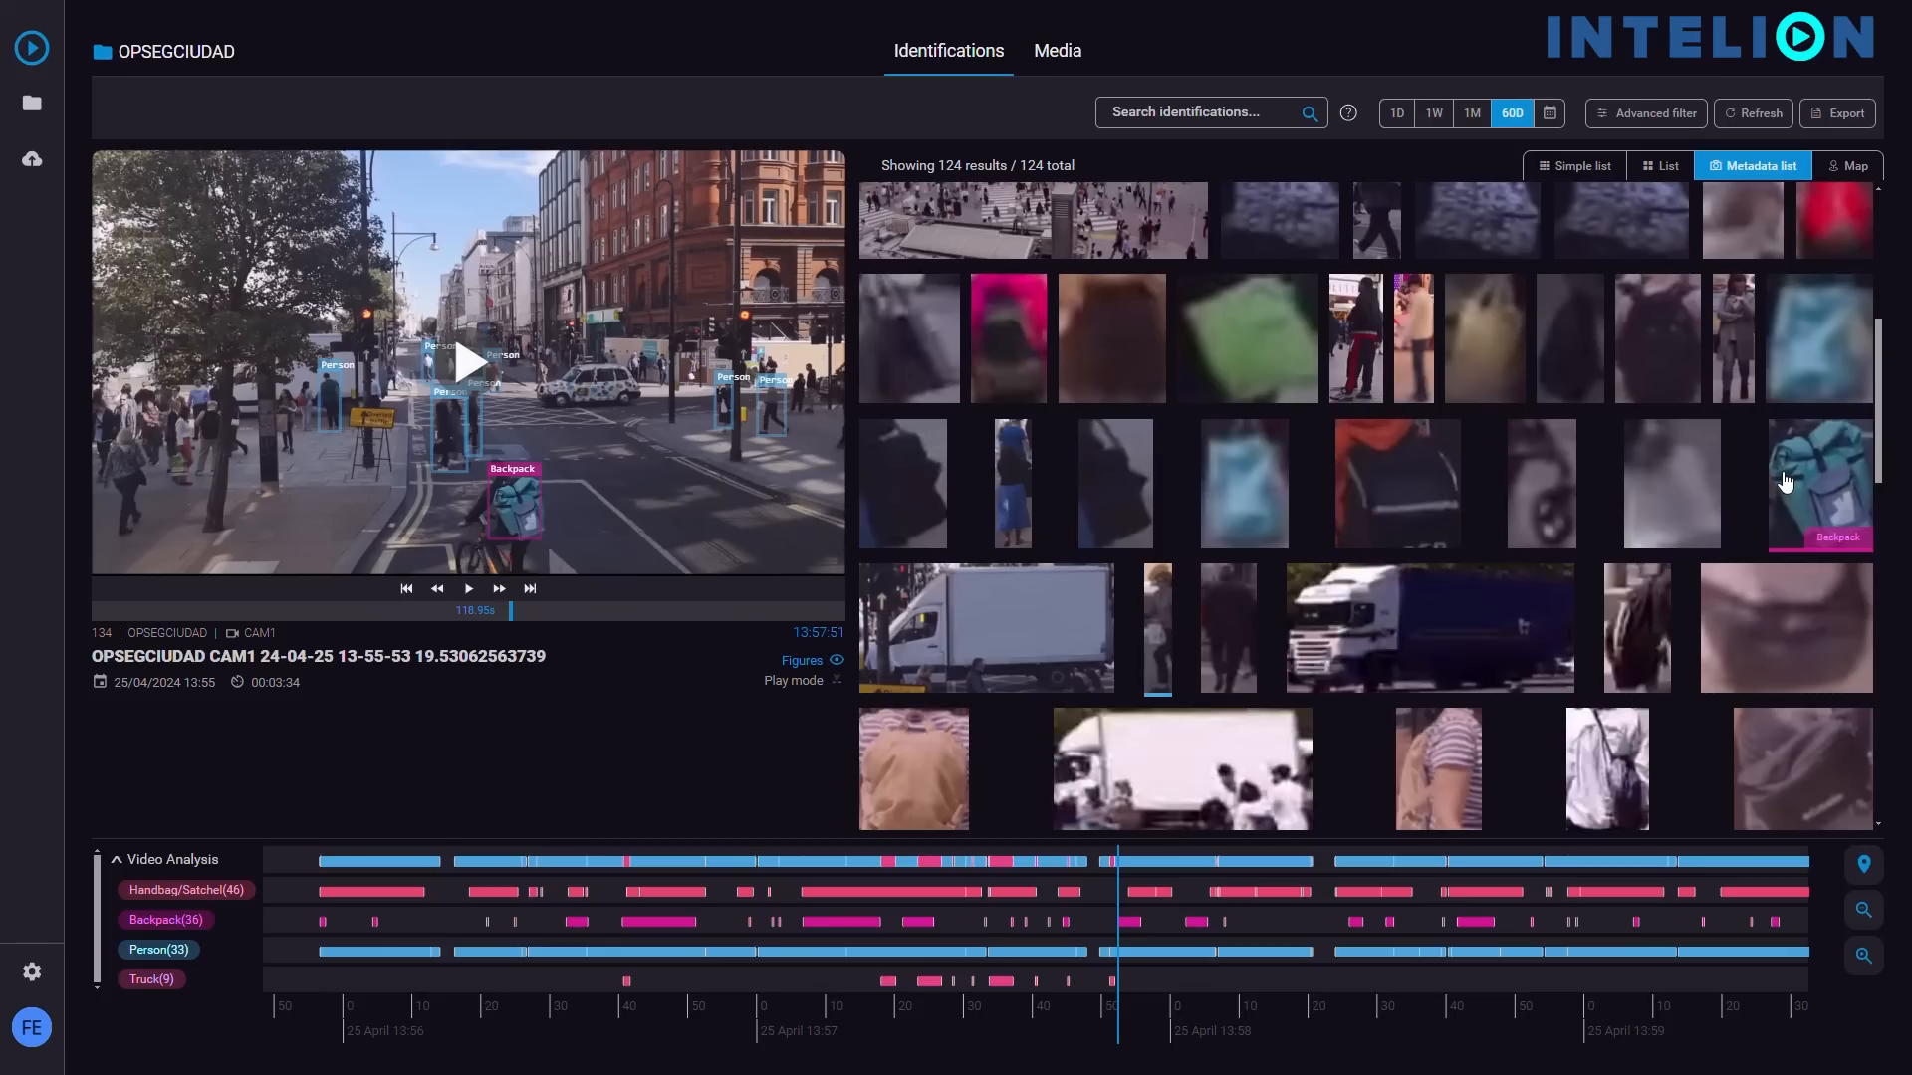
mouse_move(1816, 226)
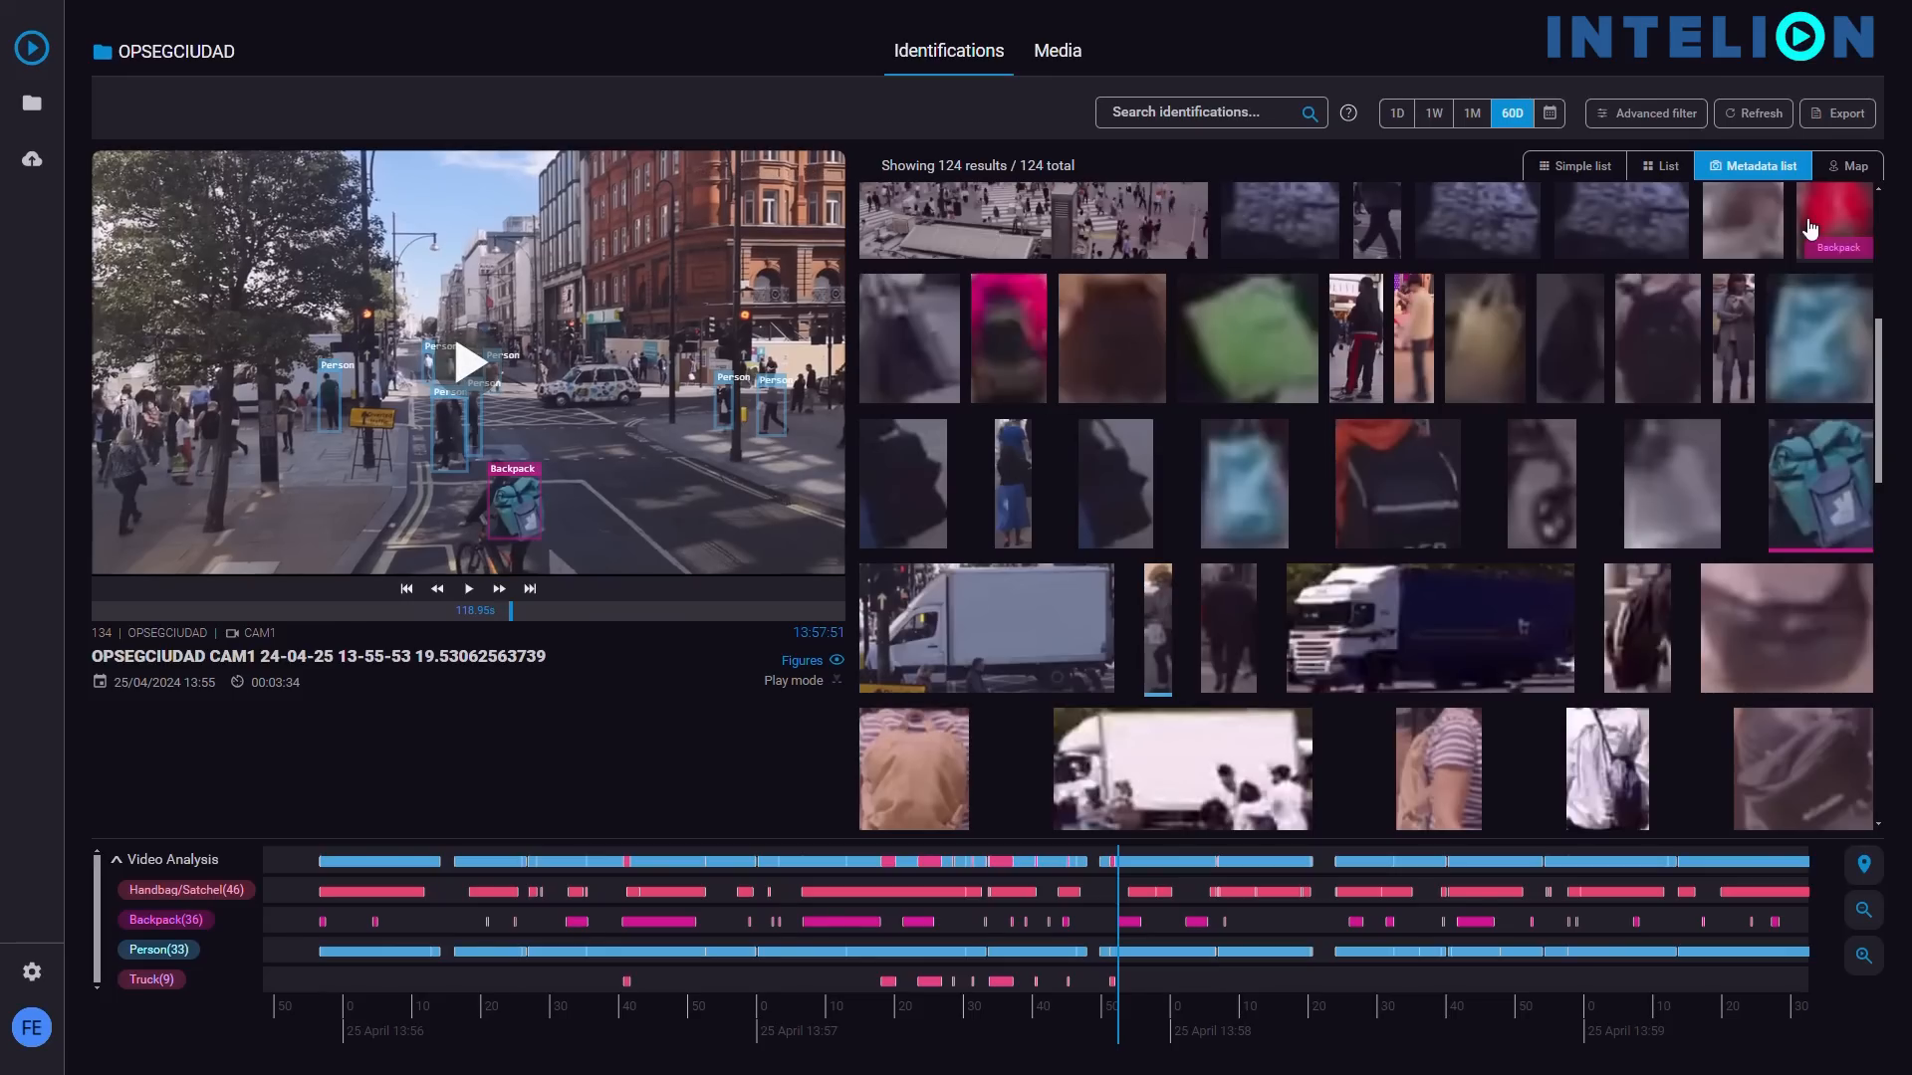
left_click(1849, 166)
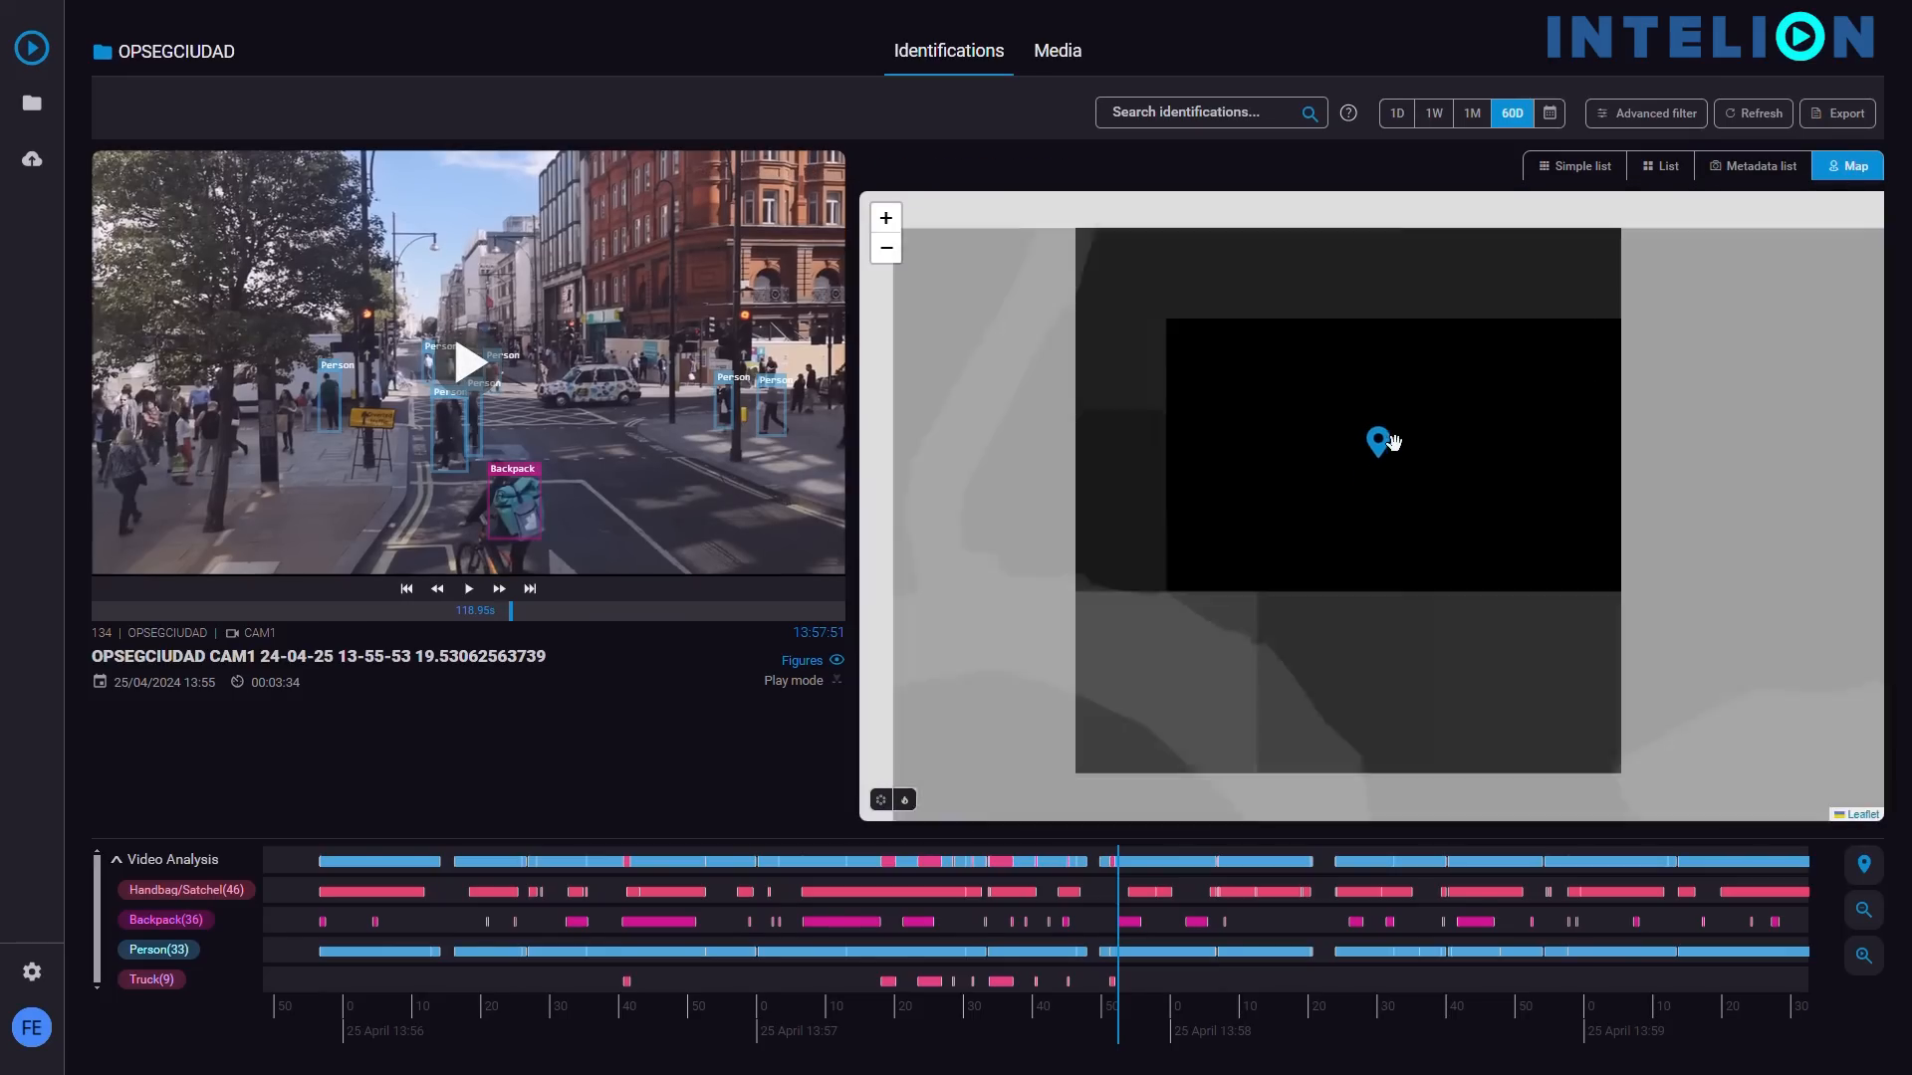